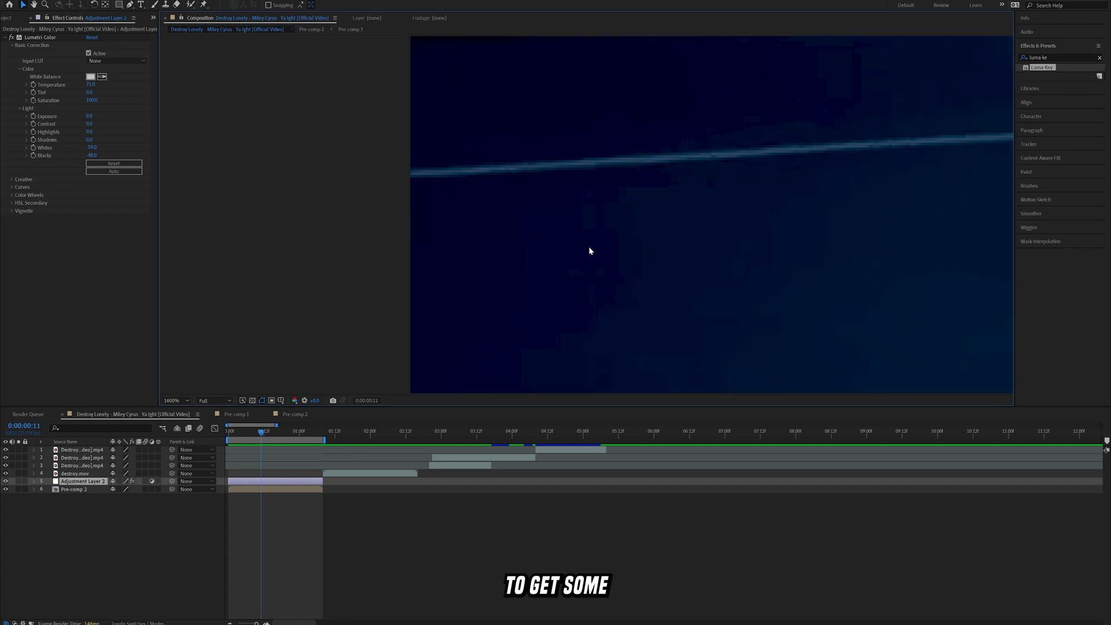
Duplicate the destroy.mov clip layer and apply a Luma Key effect to the copy.
{"action": "left_click", "coordinate": [170, 400]}
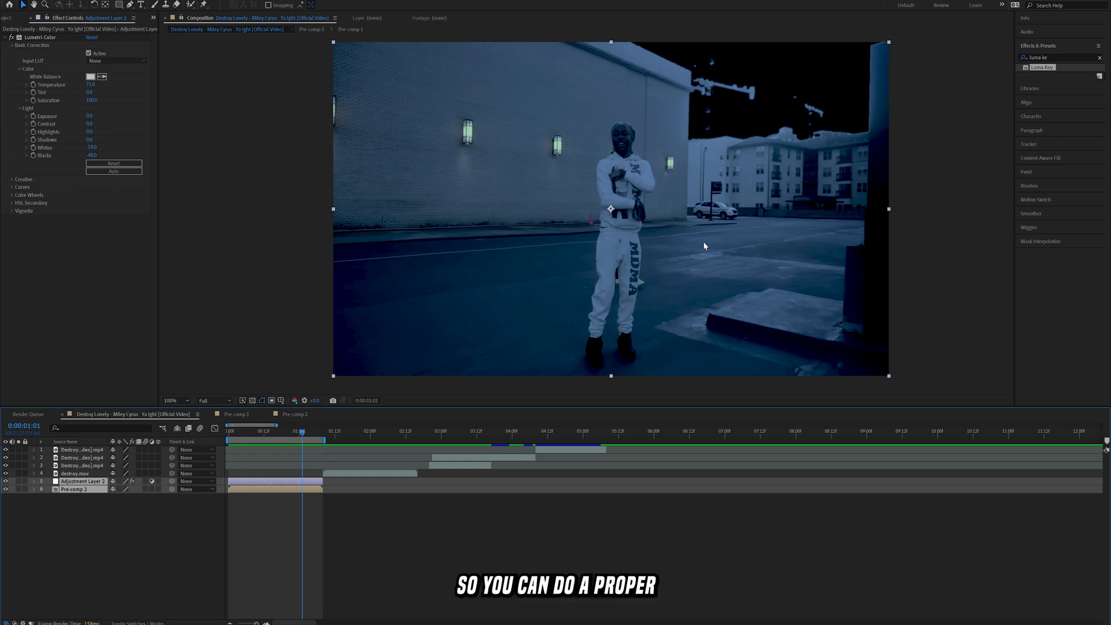
{"action": "left_click", "coordinate": [371, 430]}
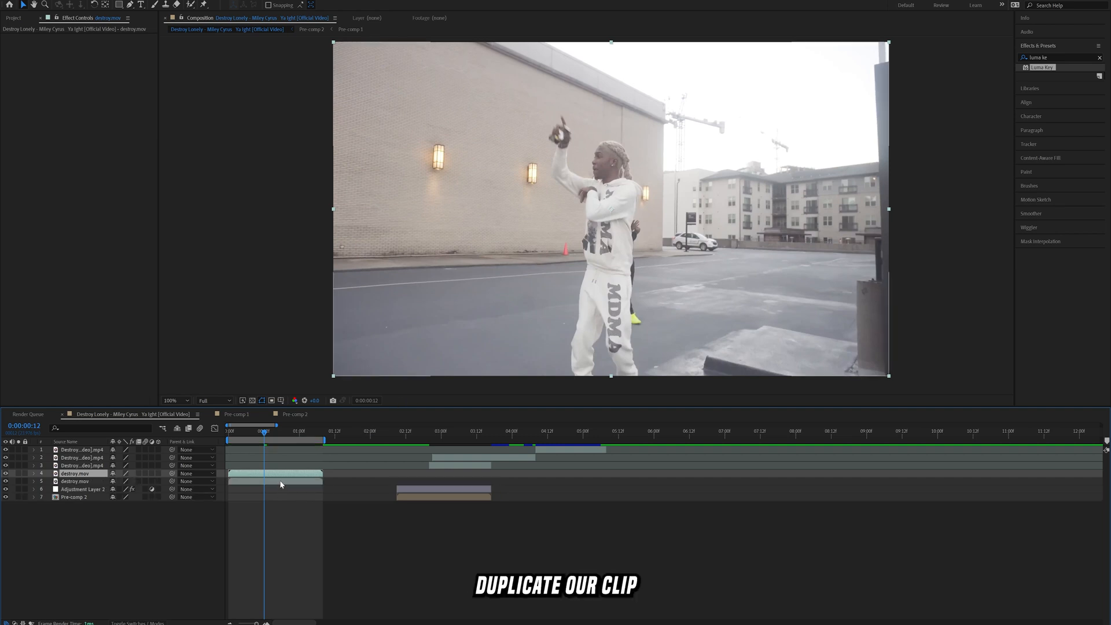
{"action": "left_click", "coordinate": [5, 481]}
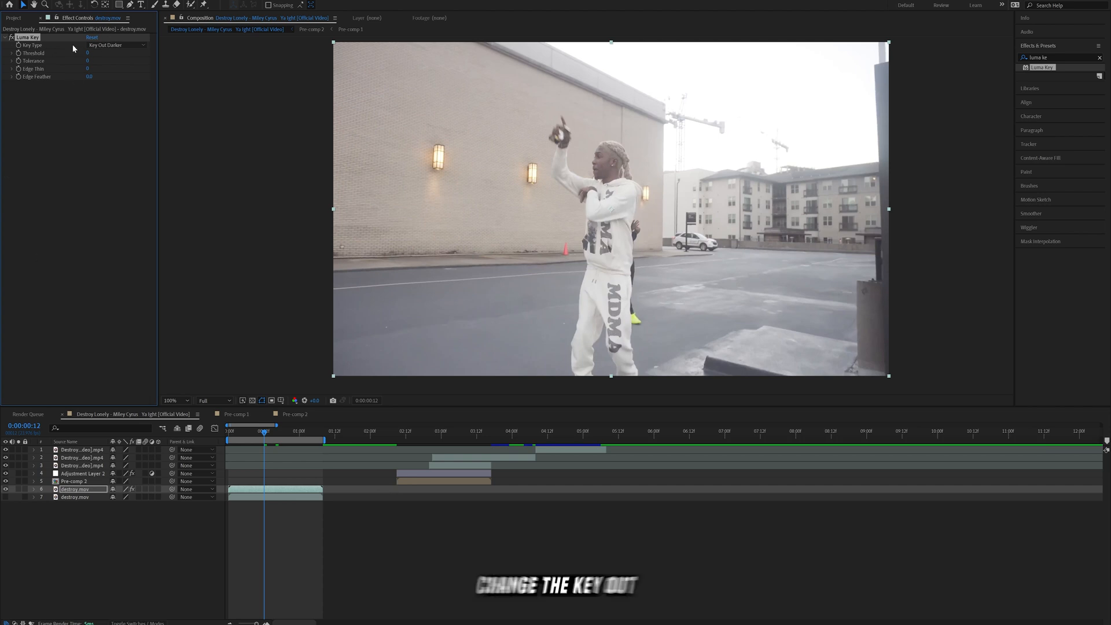
Set the Luma Key to Key Out Brighter with Threshold 245 so the white sky turns transparent.
{"action": "left_click", "coordinate": [116, 45]}
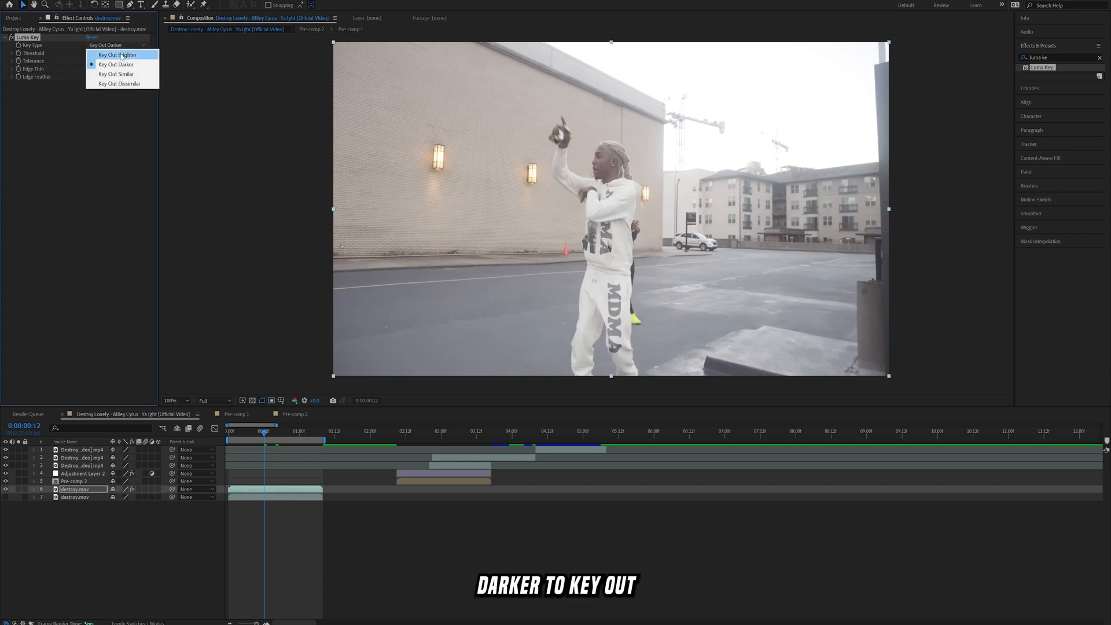
{"action": "left_click", "coordinate": [116, 54]}
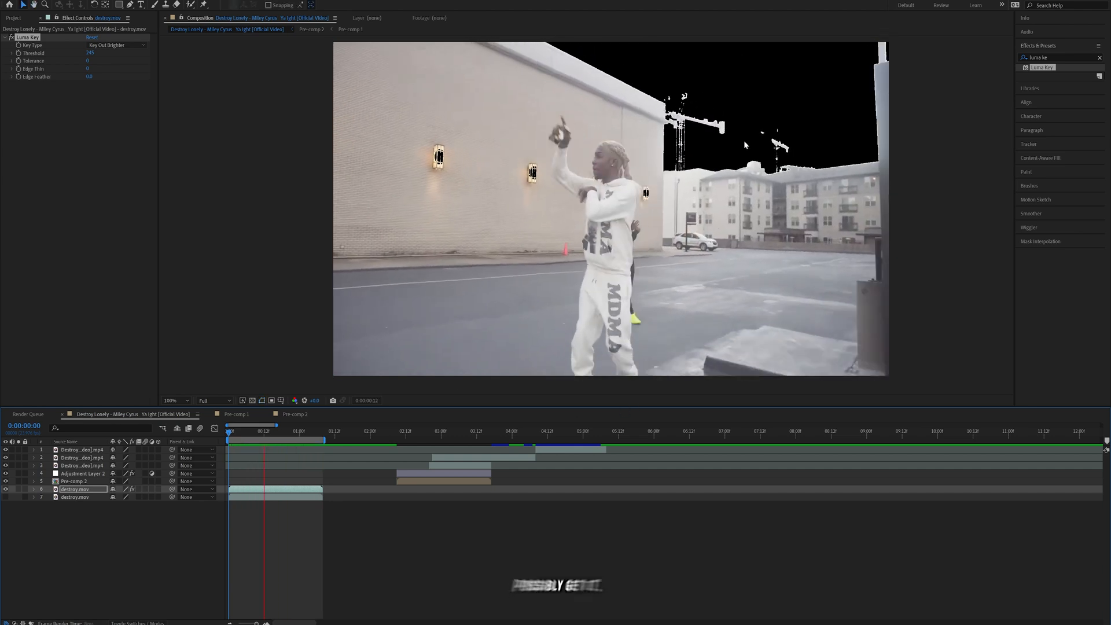
{"action": "left_click", "coordinate": [276, 430]}
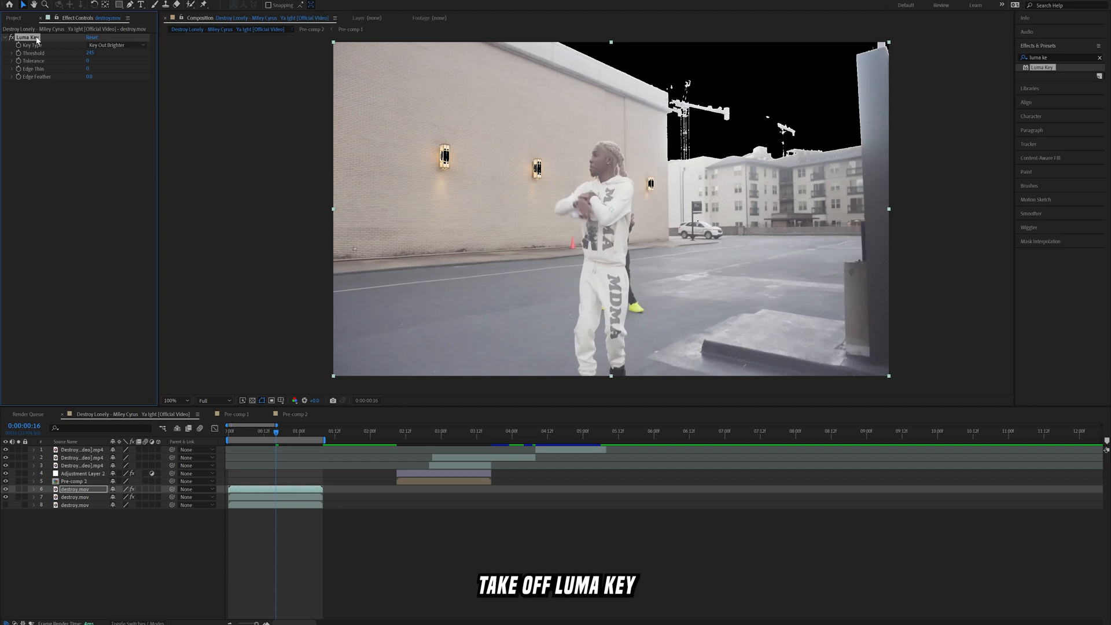
Remove the Luma Key from the upper copy and draw a keyframed Pen mask around the building.
{"action": "key", "text": "Delete"}
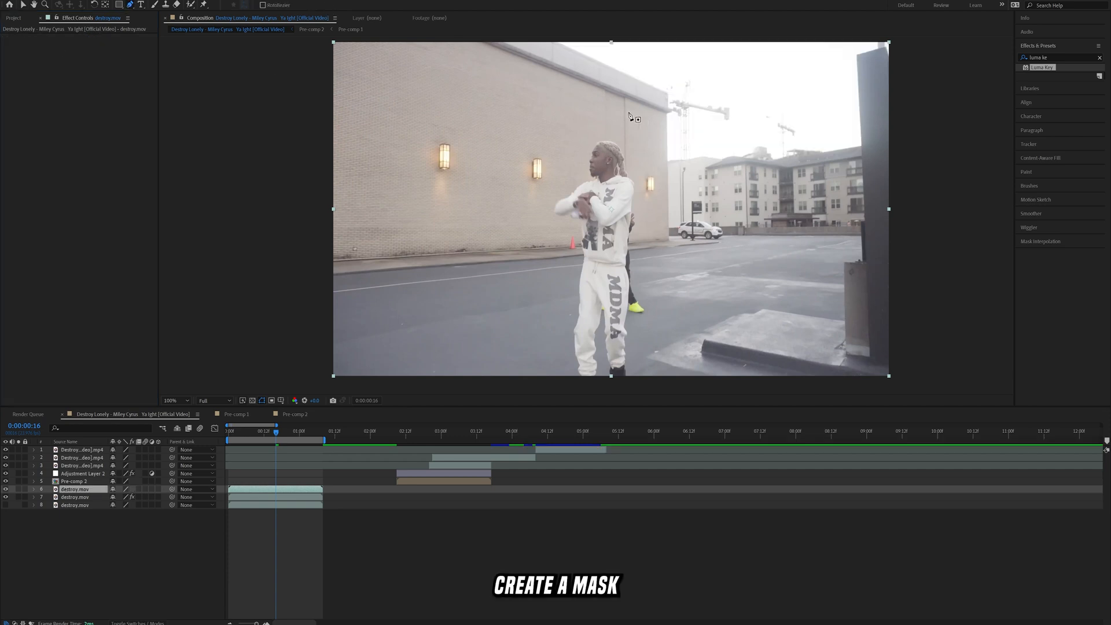
{"action": "left_click", "coordinate": [170, 400]}
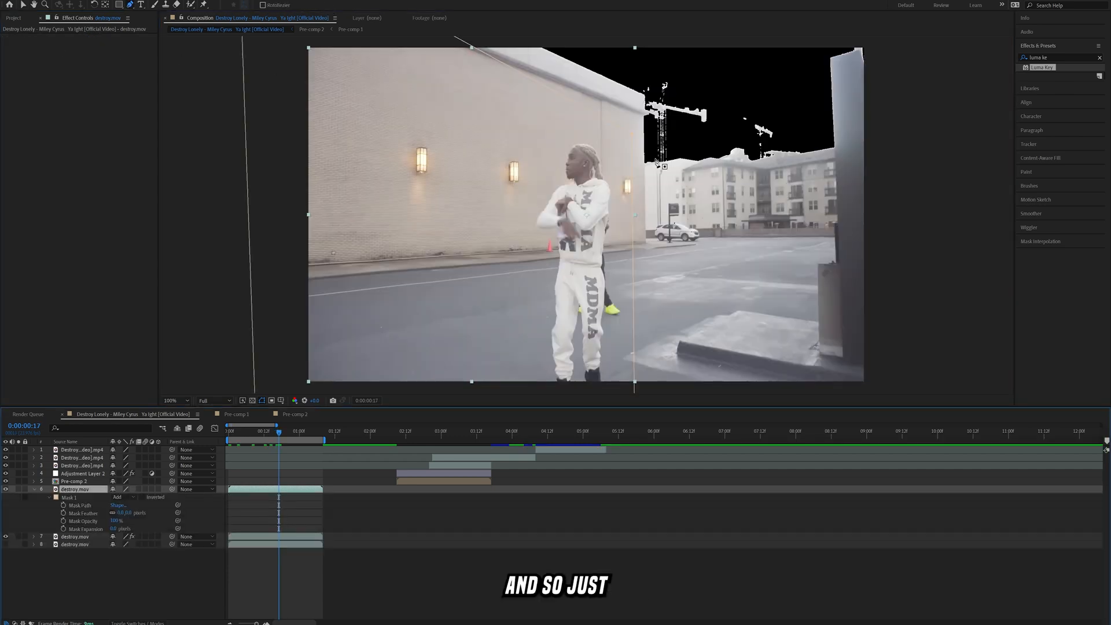
{"action": "left_click", "coordinate": [87, 505]}
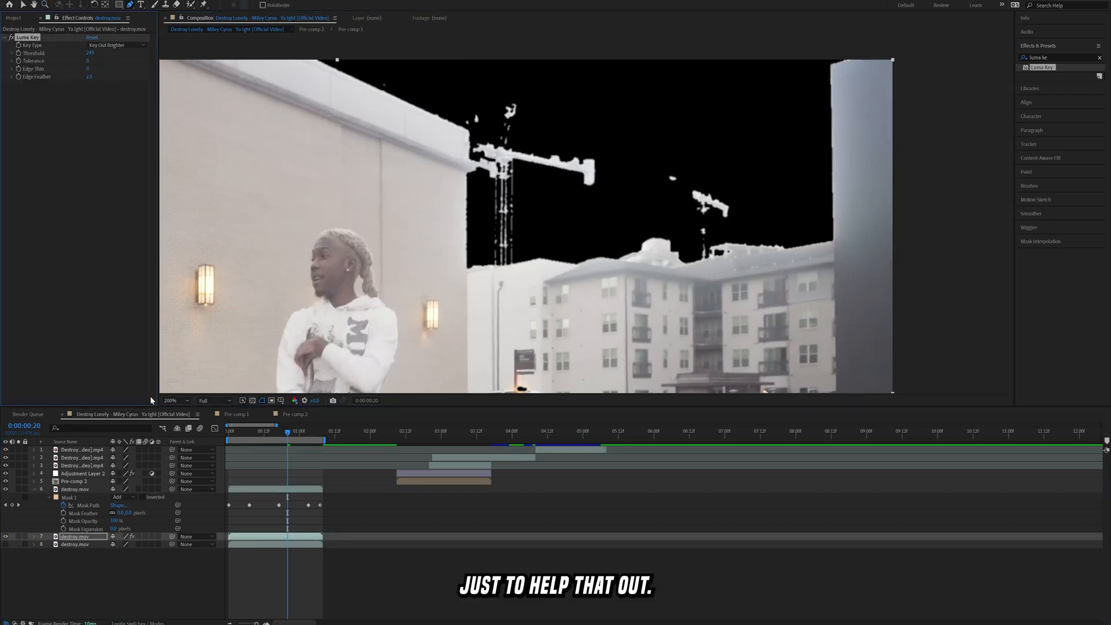
{"action": "left_click", "coordinate": [1099, 58]}
{"action": "type", "text": "l"}
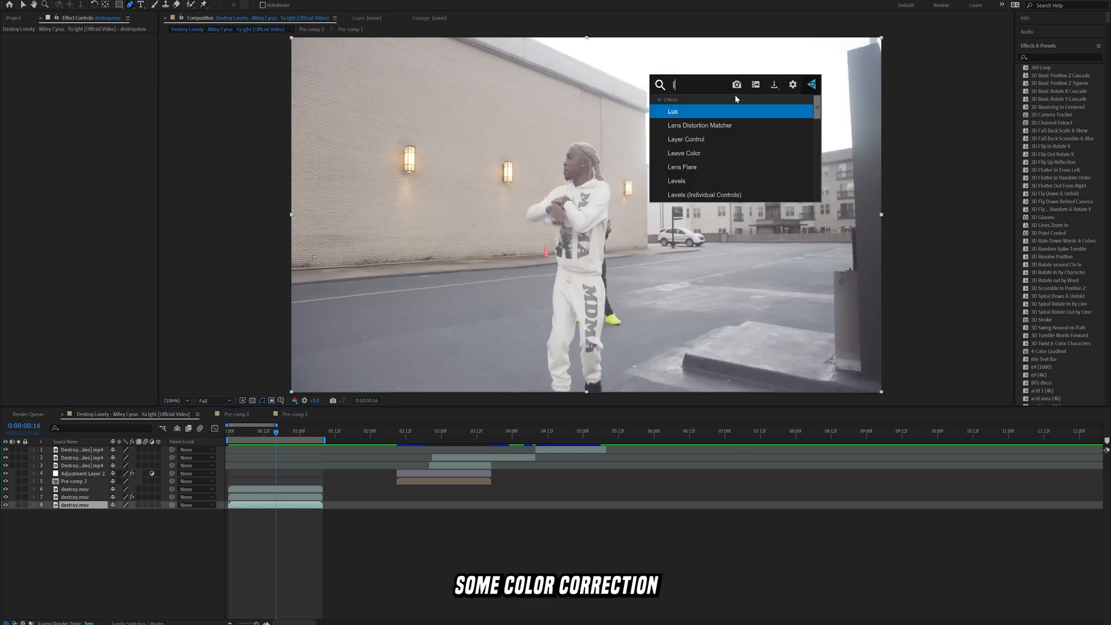
Add Lumetri Color and a Tritone tint to the bottom destroy.mov layer, picking a grey Highlights colour.
{"action": "type", "text": "t"}
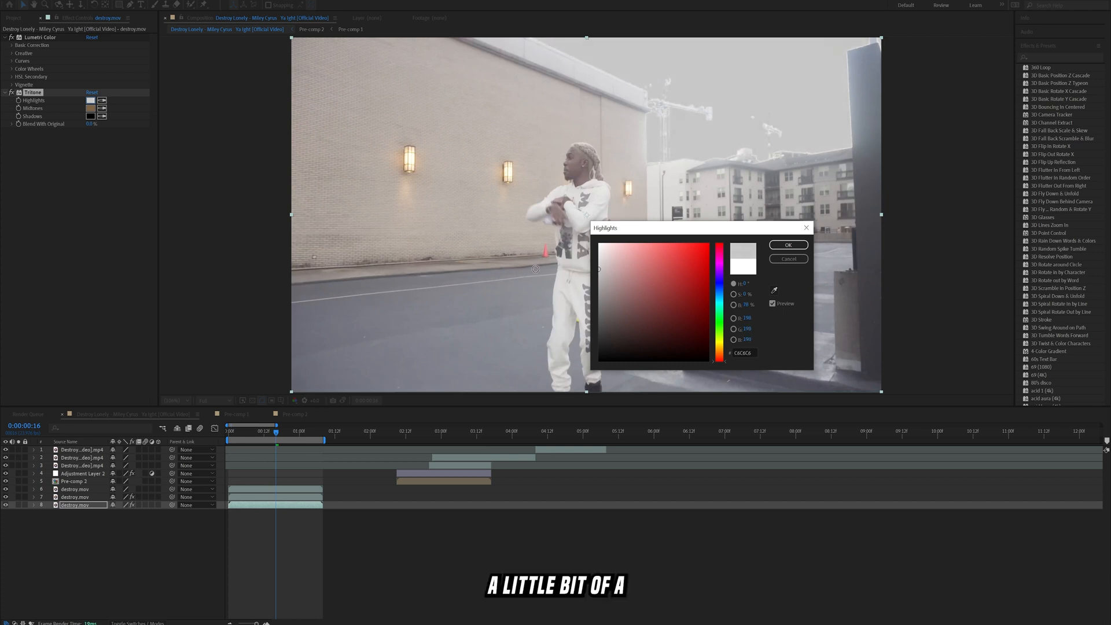
{"action": "left_click", "coordinate": [786, 244]}
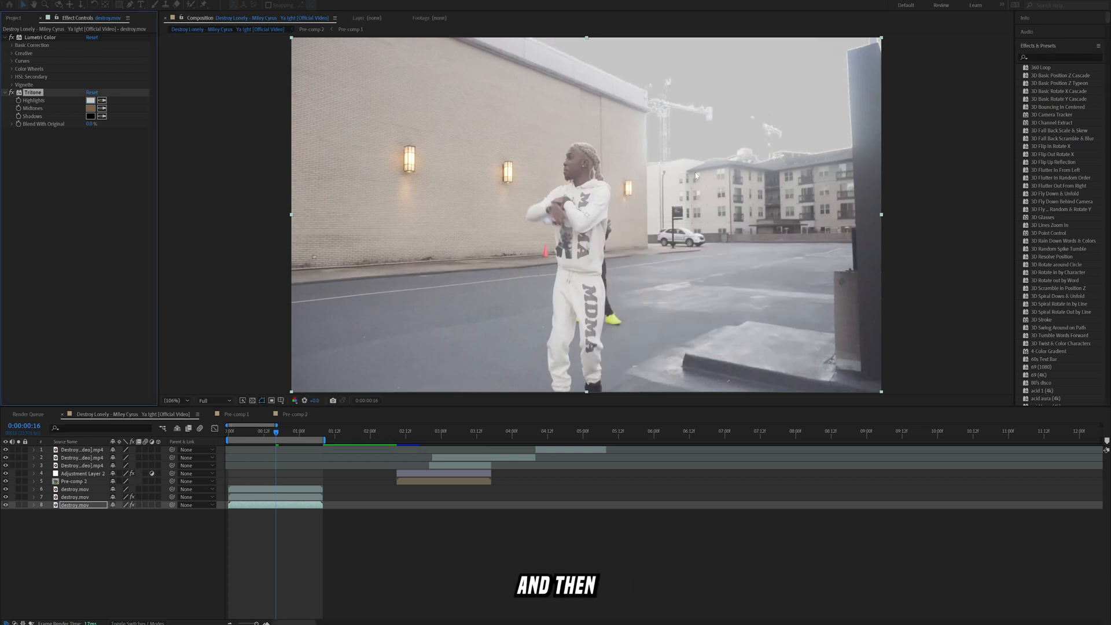
{"action": "left_click", "coordinate": [74, 496]}
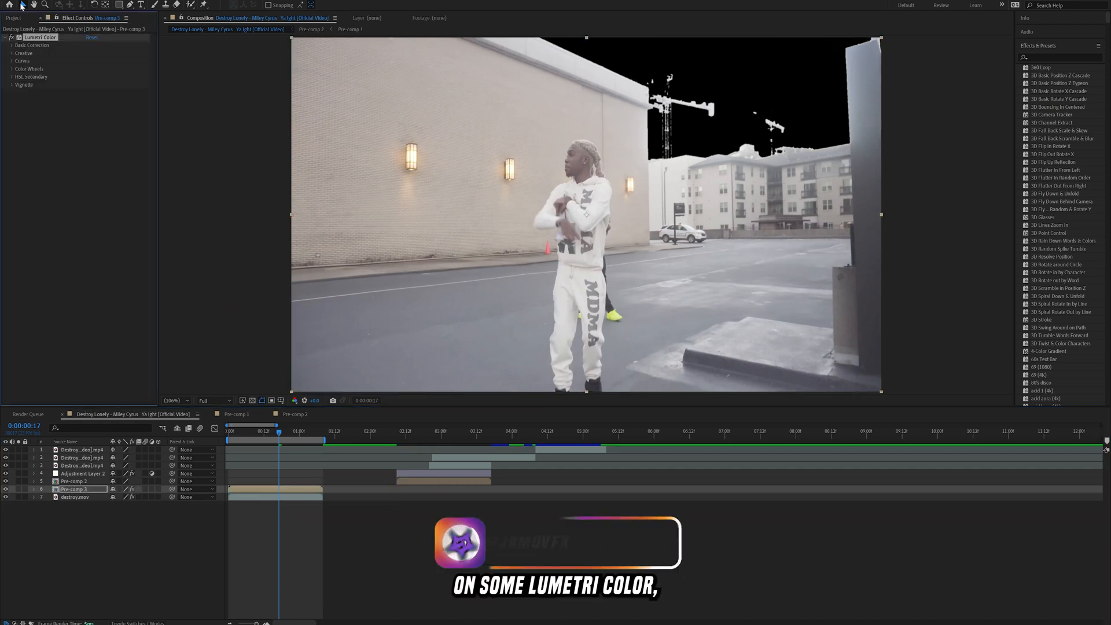
In Basic Correction, lower the grade's Highlights and pull Whites down to darken the pre-comp.
{"action": "left_click", "coordinate": [13, 45]}
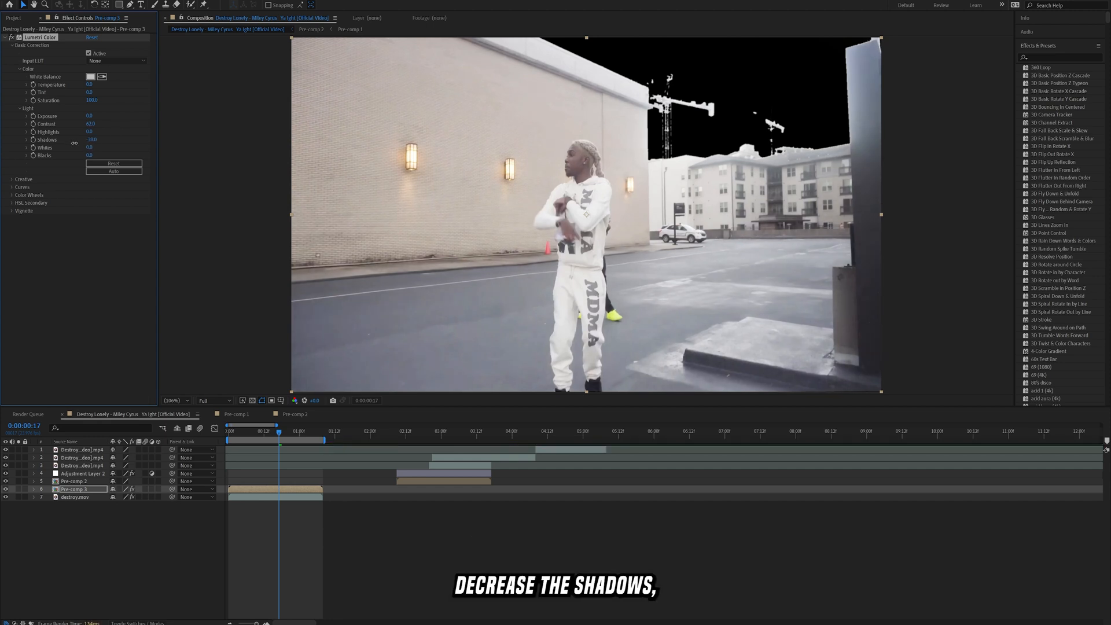
{"action": "left_click_drag", "start_coordinate": [91, 132], "coordinate": [92, 132]}
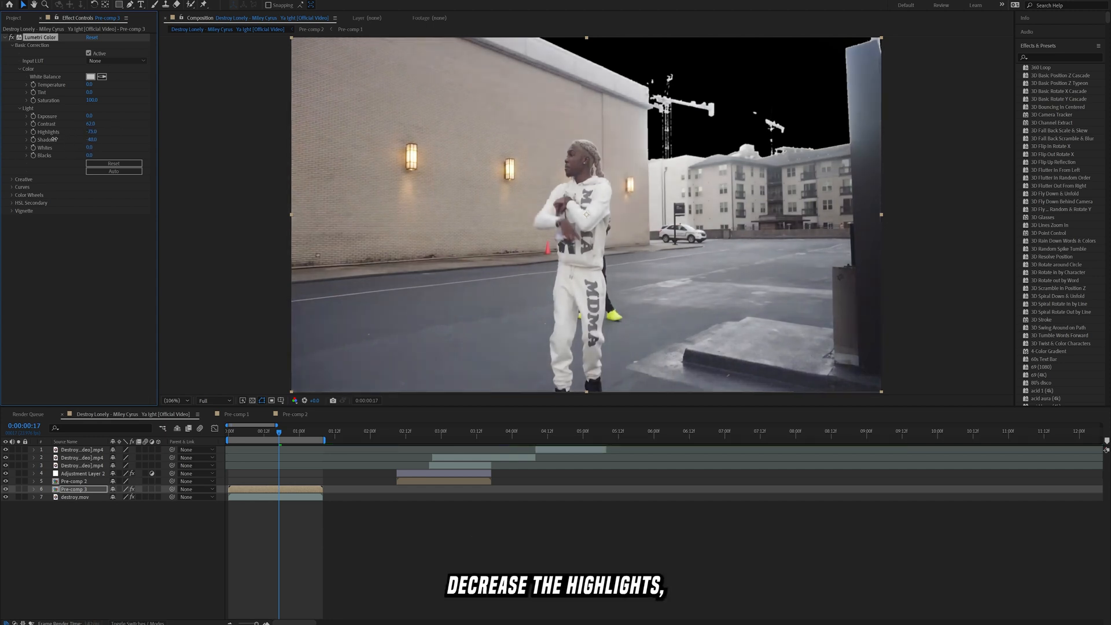
{"action": "left_click_drag", "start_coordinate": [90, 115], "coordinate": [85, 116]}
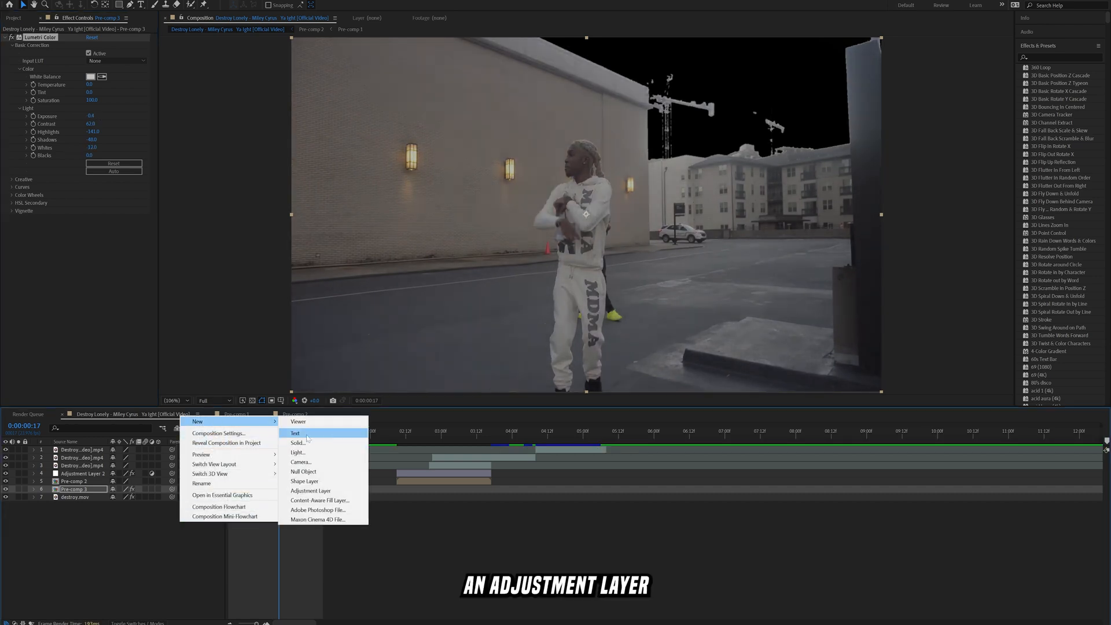
Create a new adjustment layer with Lumetri Color at Temperature about -142, adjusting Whites and Shadows.
{"action": "left_click", "coordinate": [310, 491]}
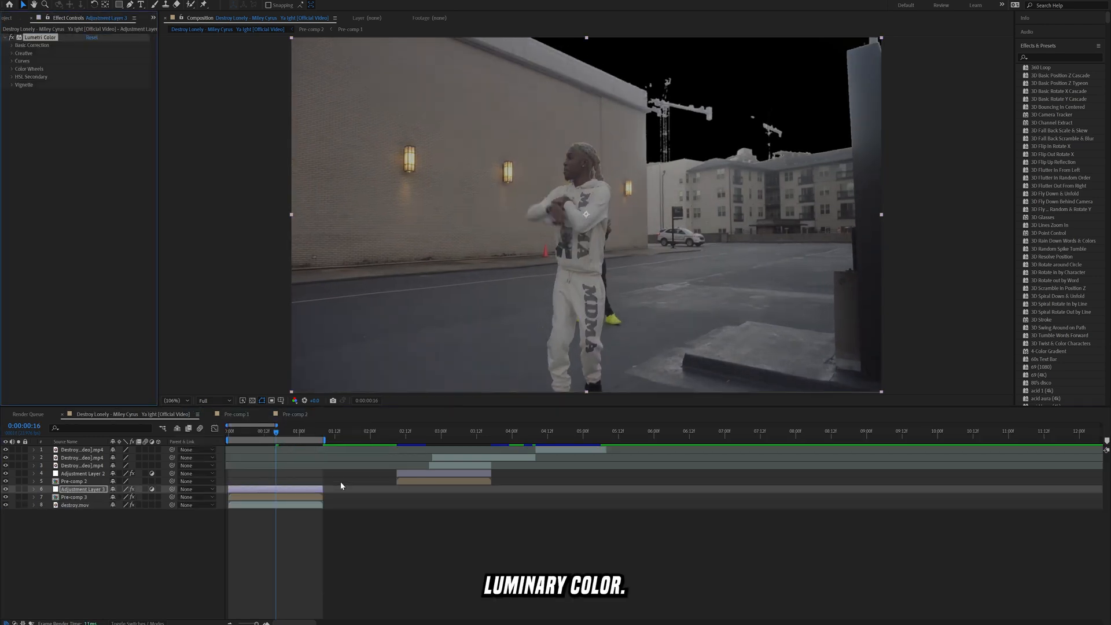
{"action": "left_click", "coordinate": [33, 45]}
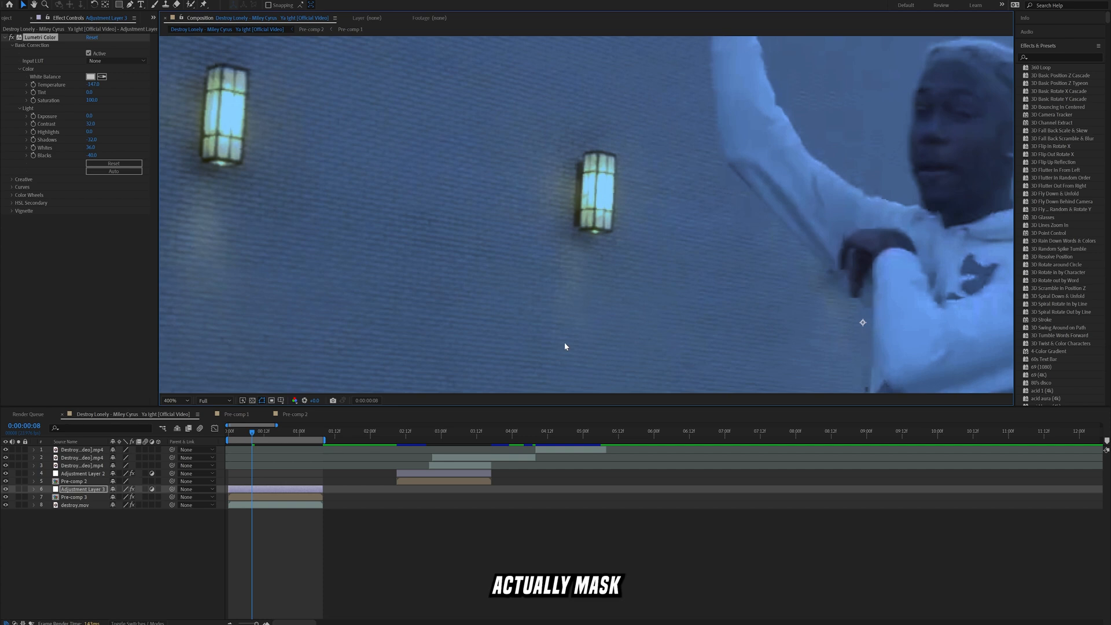
{"action": "left_click", "coordinate": [182, 399]}
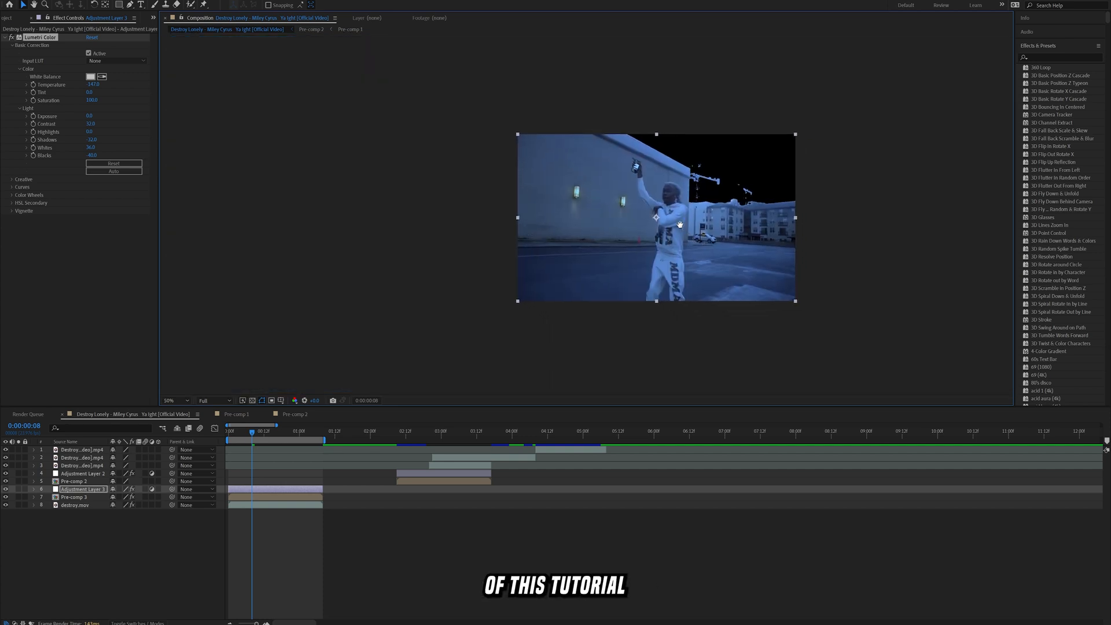
{"action": "left_click", "coordinate": [179, 400]}
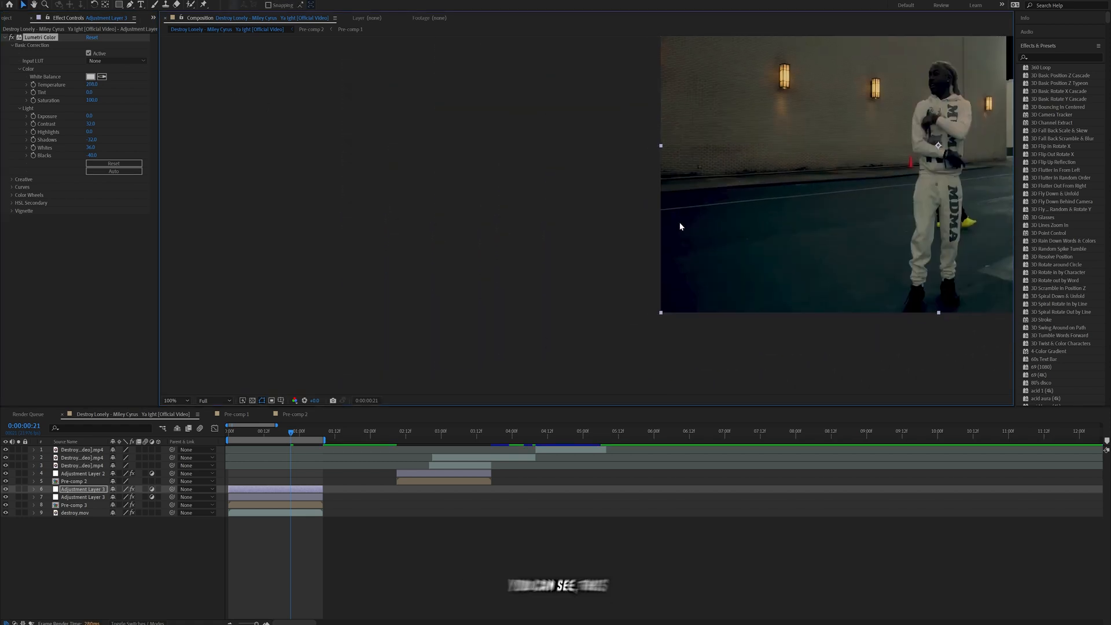
Set the duplicated adjustment layer's Lumetri Temperature to 200 and zoom in on the dark areas.
{"action": "left_click", "coordinate": [172, 399]}
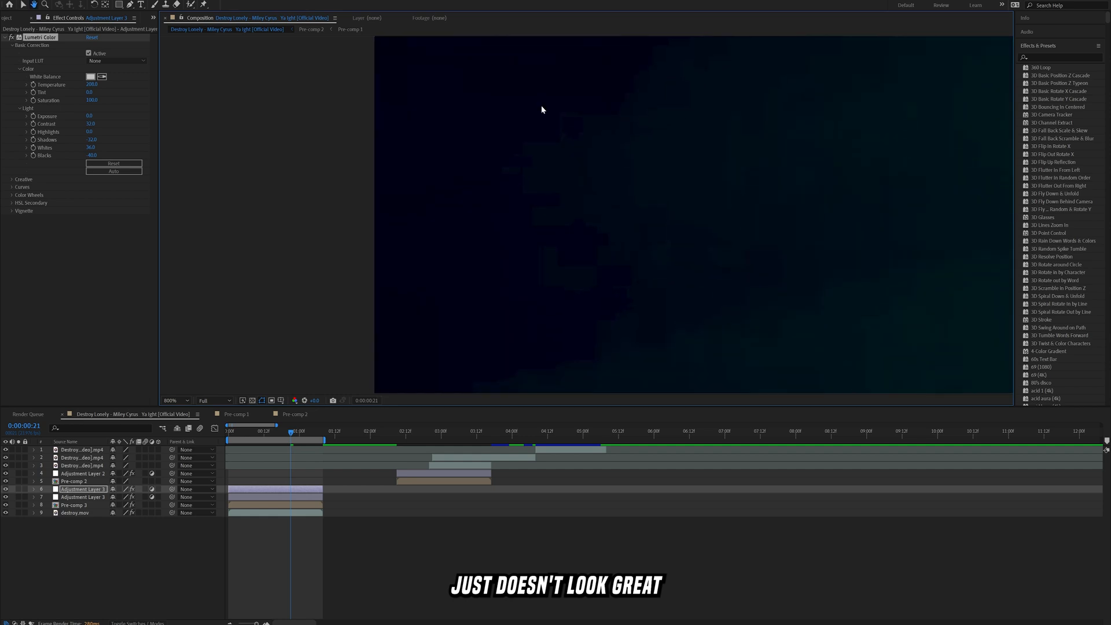
{"action": "left_click", "coordinate": [176, 399]}
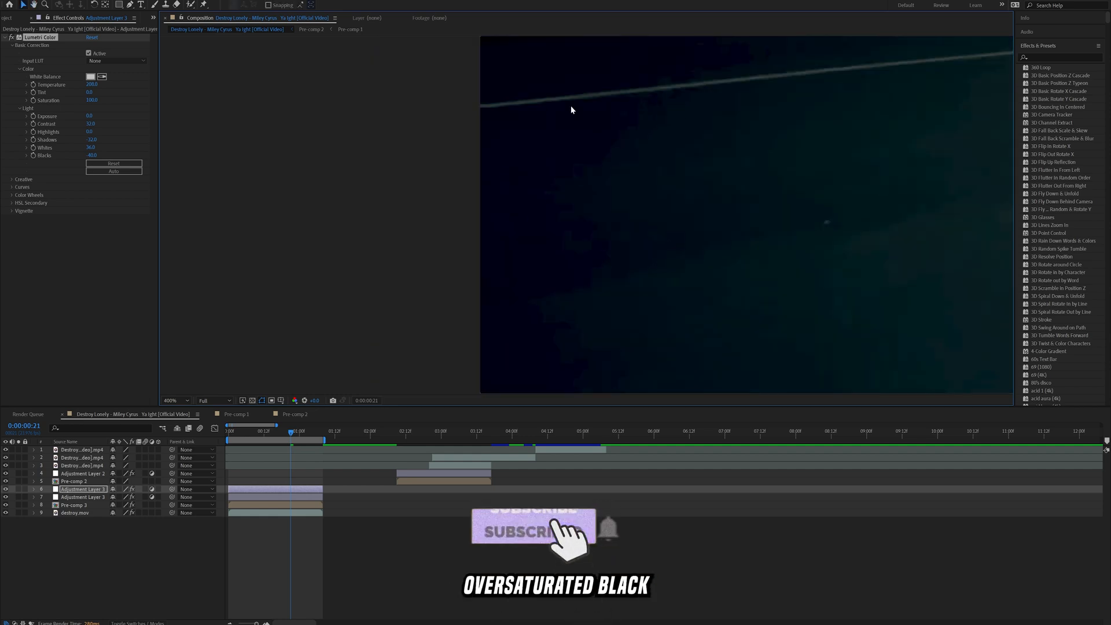